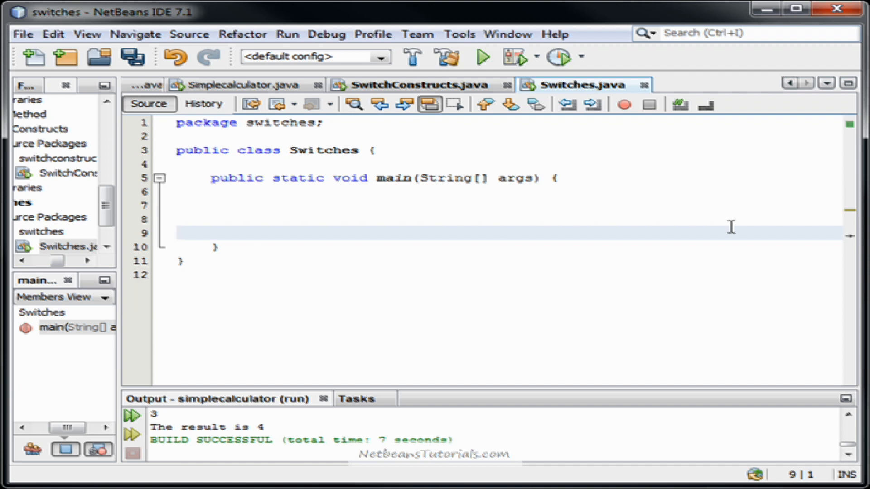
- Type an empty if(){ }else{ } block on the first line of main
{"action": "left_click", "coordinate": [178, 232]}
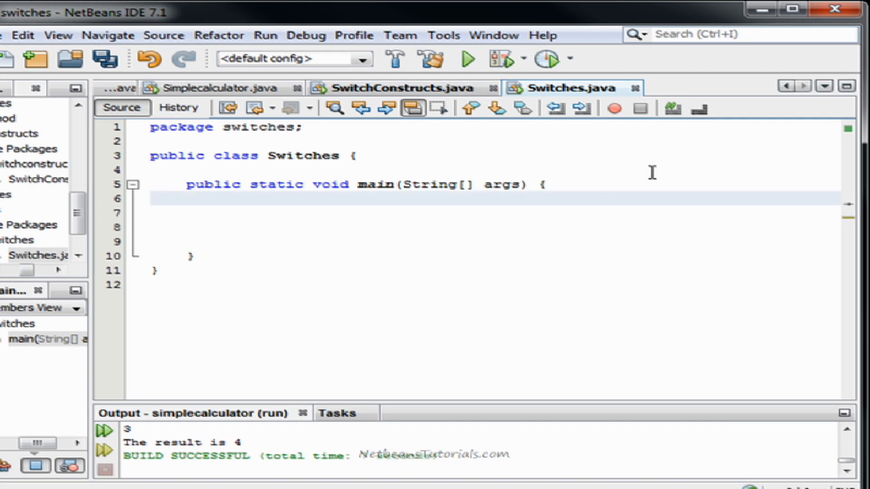
{"action": "left_click", "coordinate": [223, 198]}
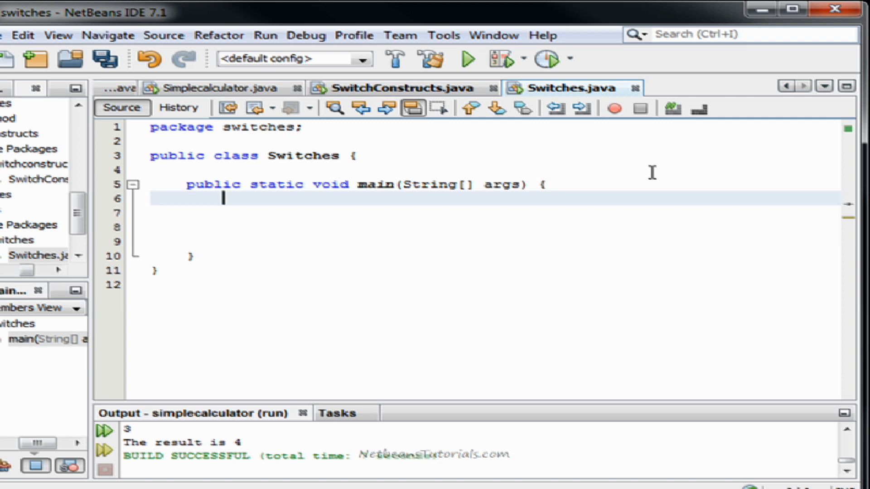
{"action": "type", "text": "if"}
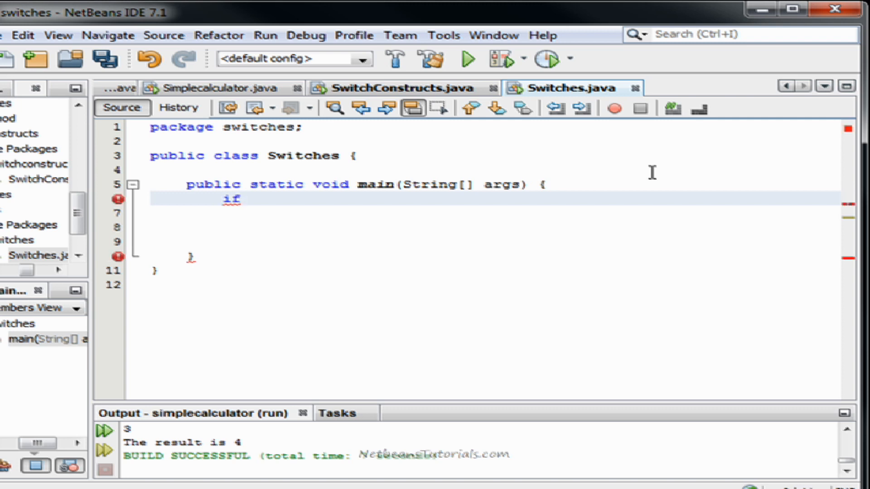
{"action": "type", "text": "("}
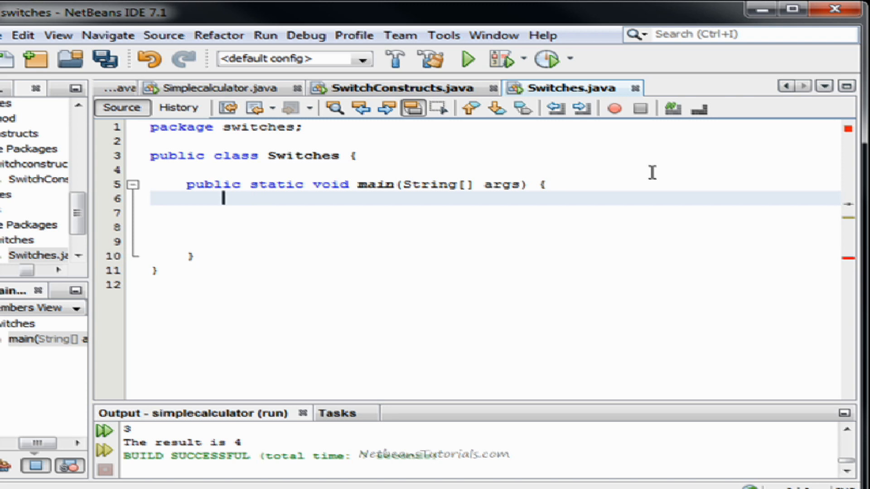
{"action": "type", "text": "if()"}
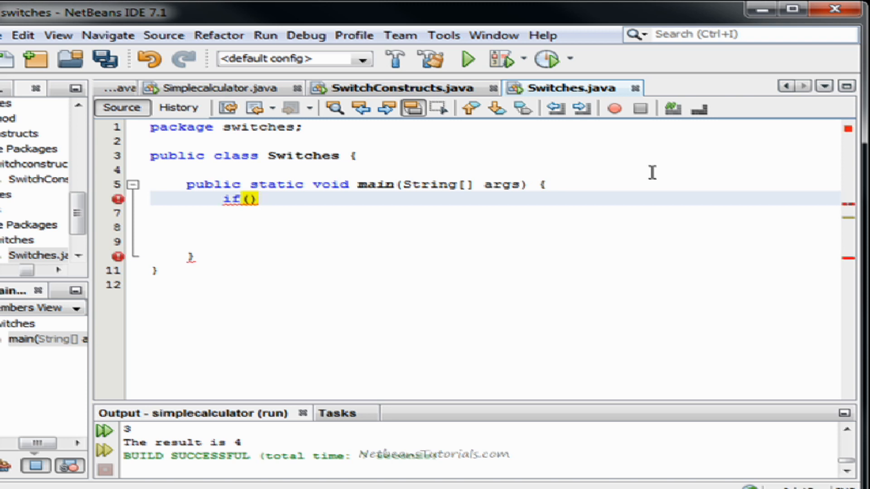
{"action": "type", "text": "{"}
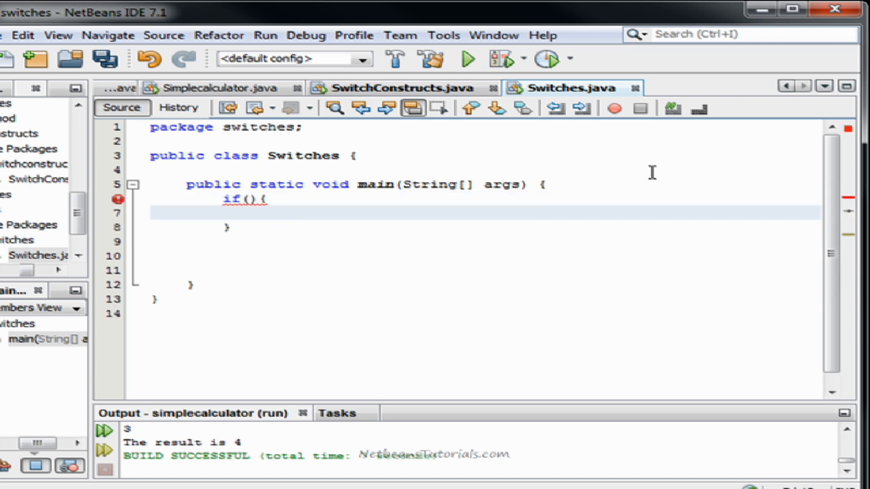
{"action": "type", "text": "}el"}
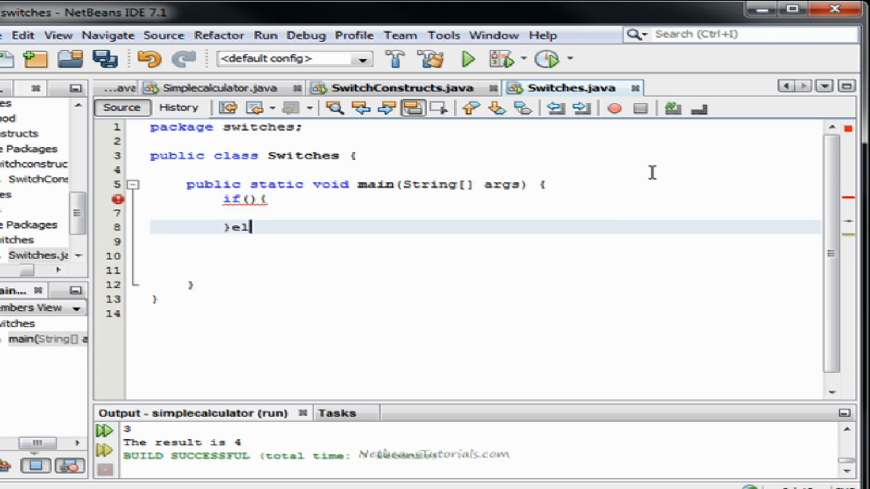
{"action": "type", "text": "se{"}
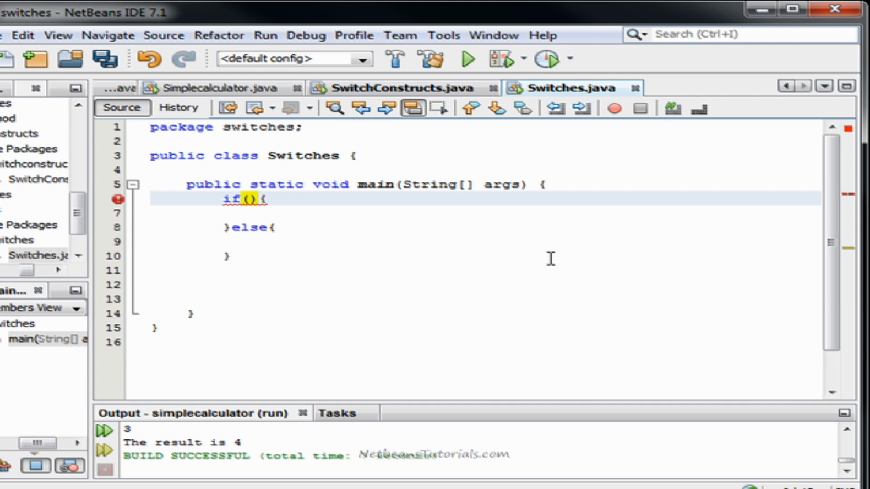
- Fill in the condition true, with placeholder a in the if and b in the else
{"action": "type", "text": "true"}
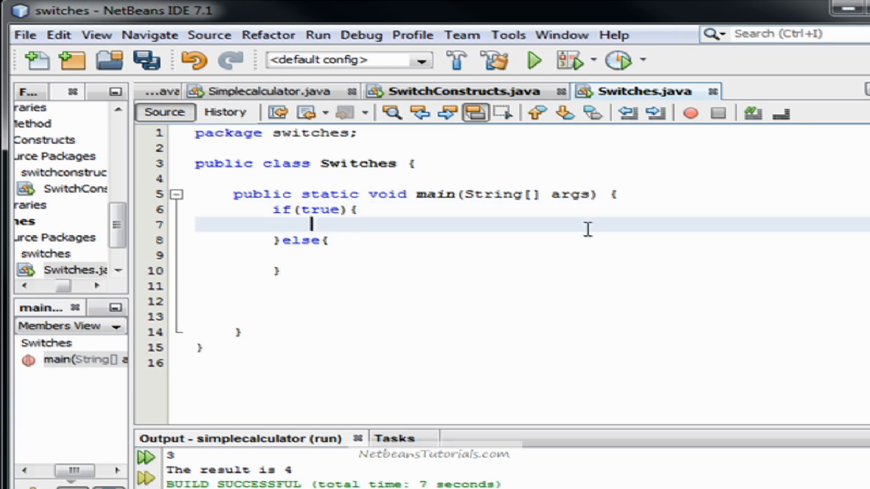
{"action": "type", "text": "a"}
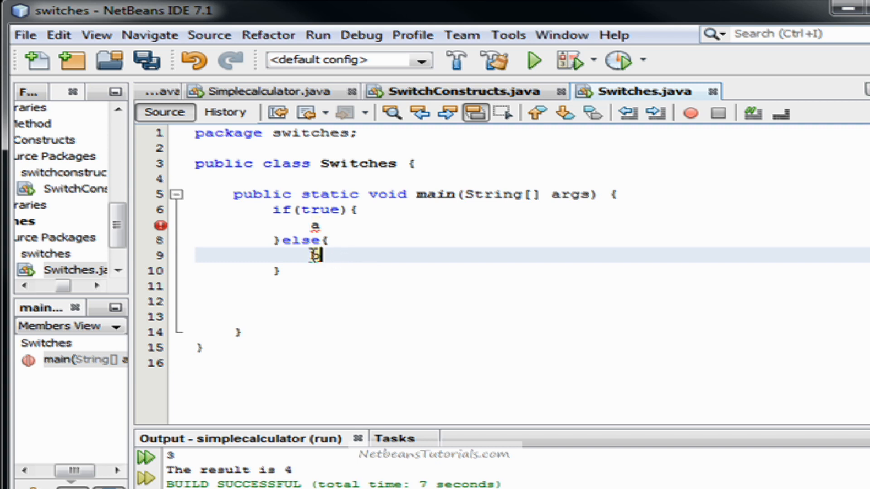
{"action": "type", "text": "b"}
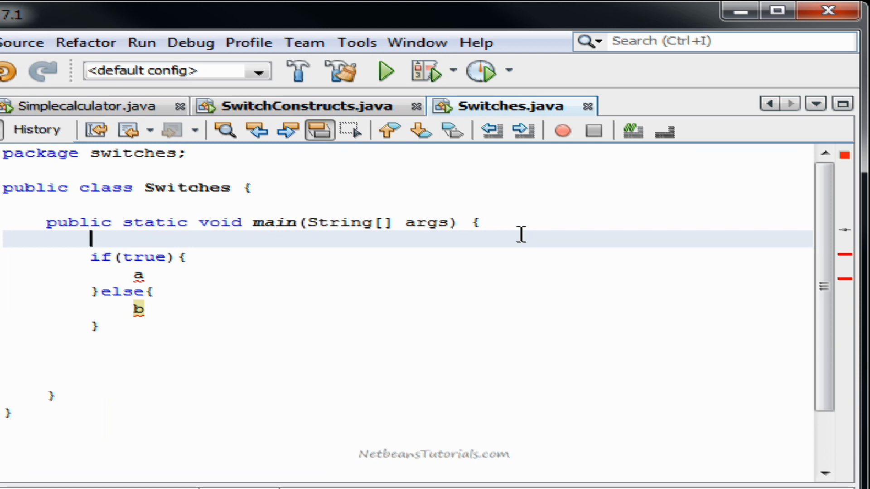
- Declare int myAge = 21; and change the if condition to myAge == 21
{"action": "type", "text": "int"}
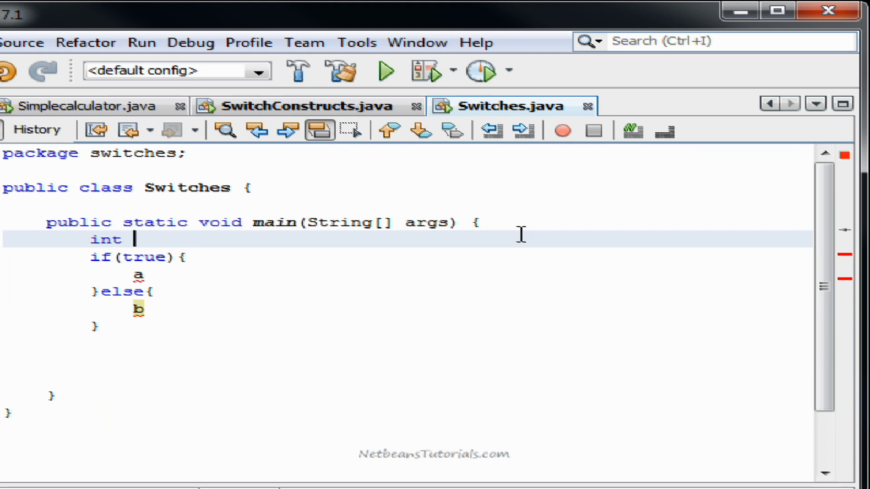
{"action": "type", "text": "myAge ="}
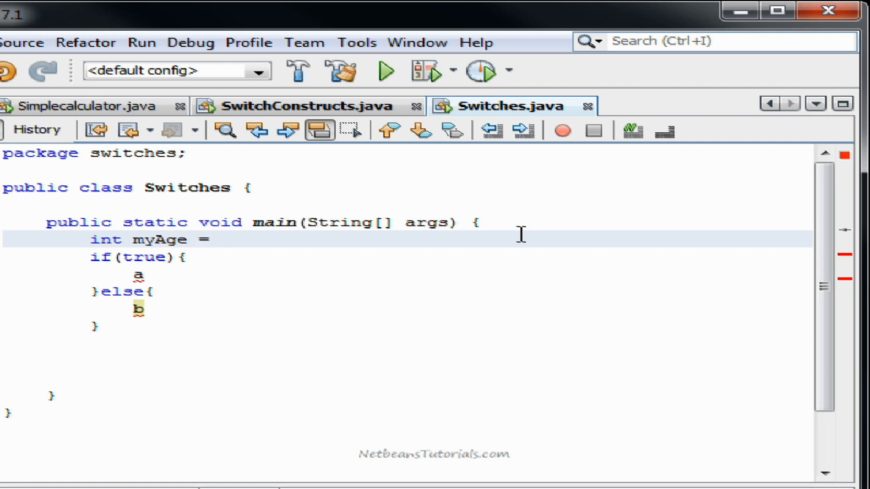
{"action": "type", "text": "21;"}
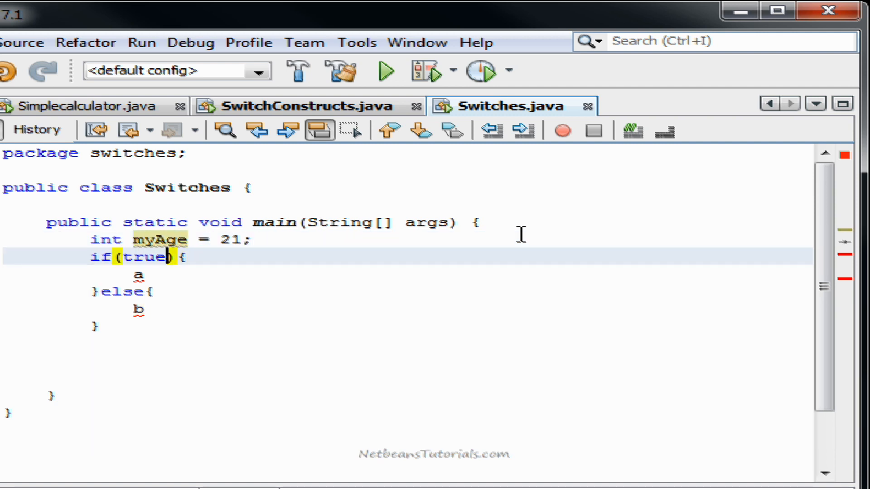
{"action": "type", "text": "myAge"}
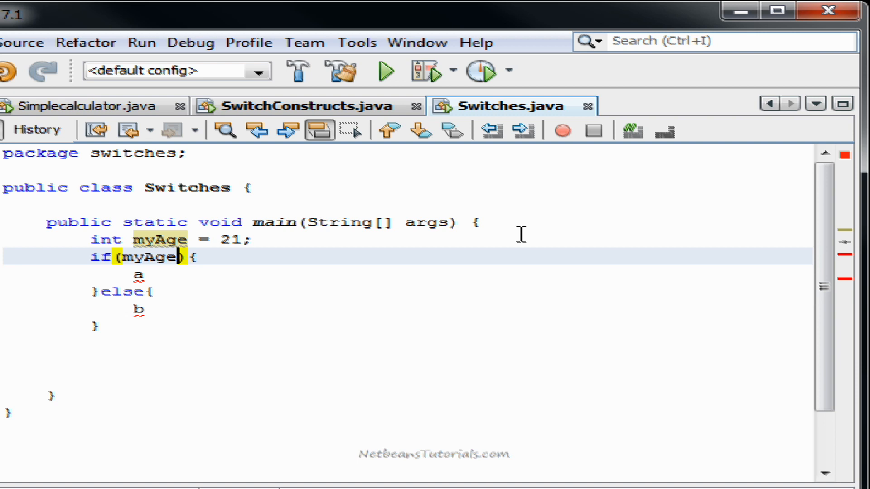
{"action": "type", "text": "== 21"}
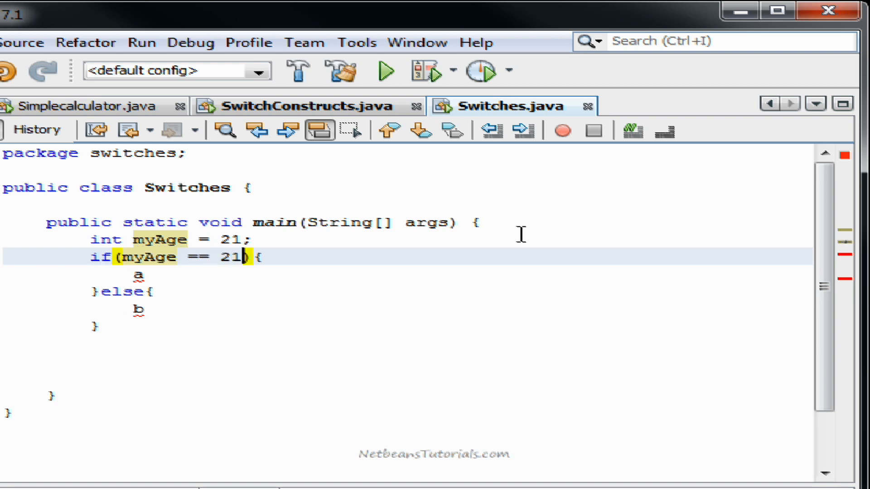
- Replace the placeholders with prints of "Your age is 21." and "your age is not 21"
{"action": "type", "text": "Syst"}
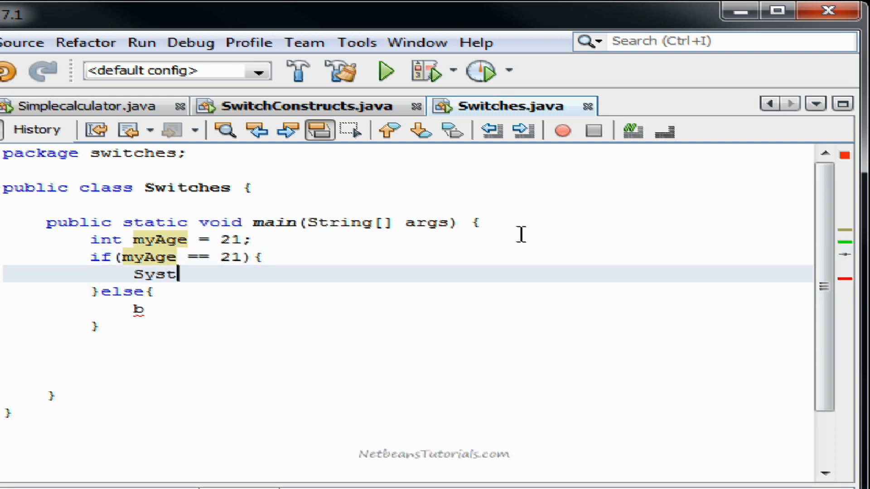
{"action": "type", "text": "em.out.print(\"\")"}
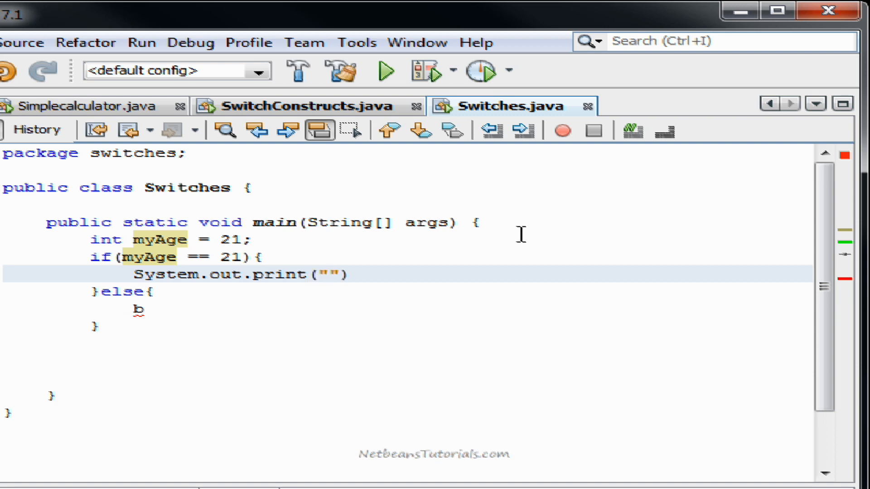
{"action": "type", "text": "Your age is 21."}
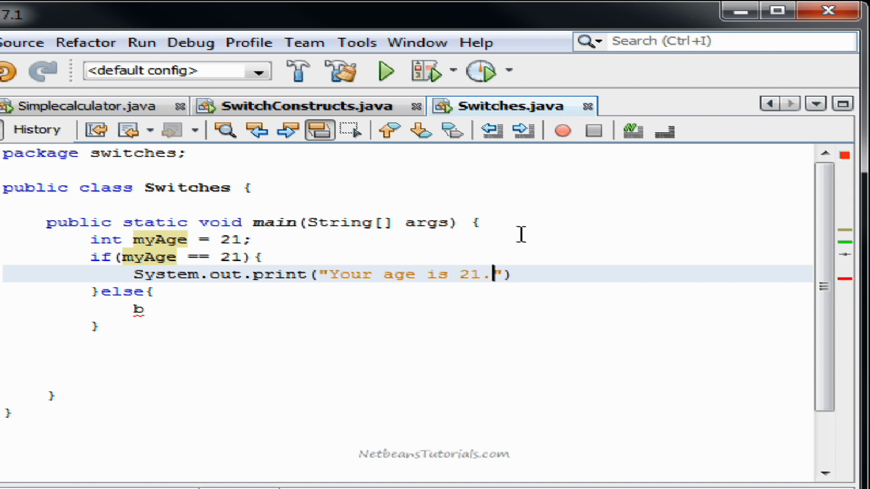
{"action": "type", "text": ";"}
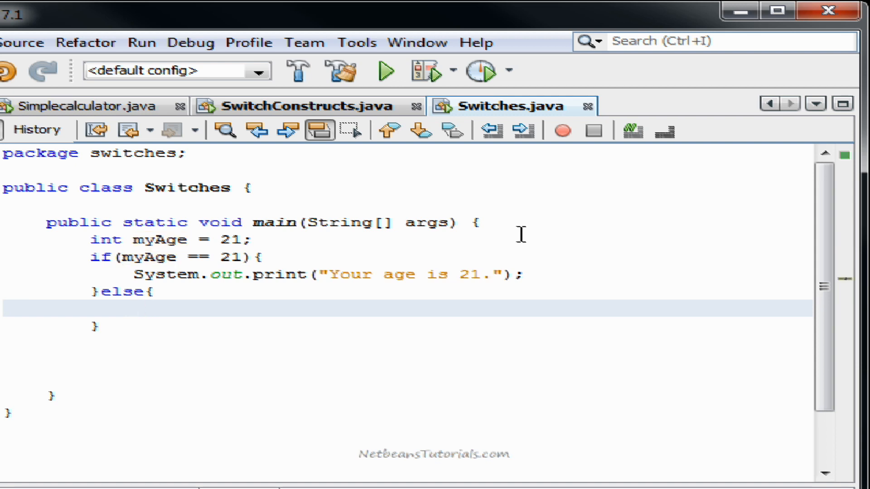
{"action": "type", "text": "System.out.print("}
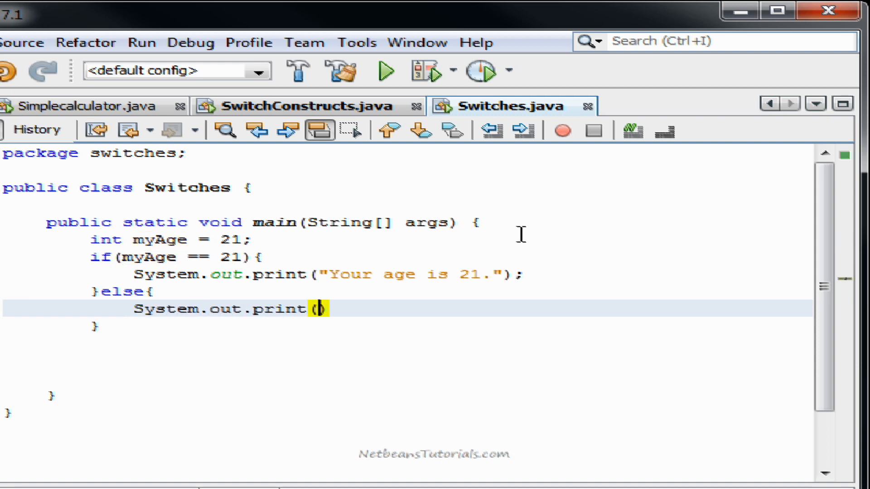
{"action": "type", "text": "\"your age is not 21\""}
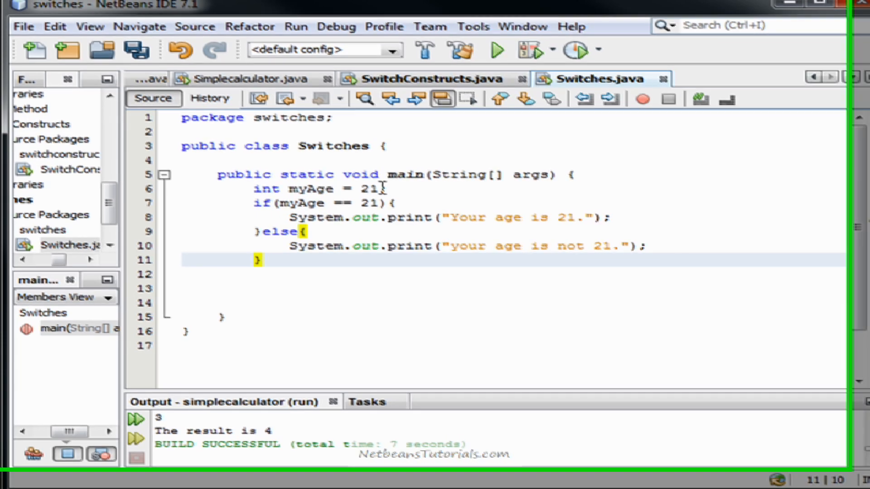
- Set myAge to 20 and begin changing the else into an else if
{"action": "type", "text": "20"}
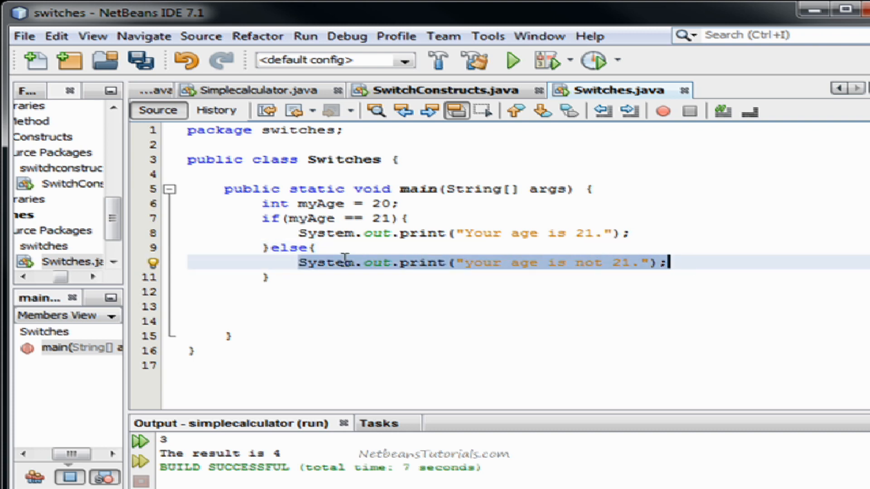
{"action": "left_click", "coordinate": [632, 322]}
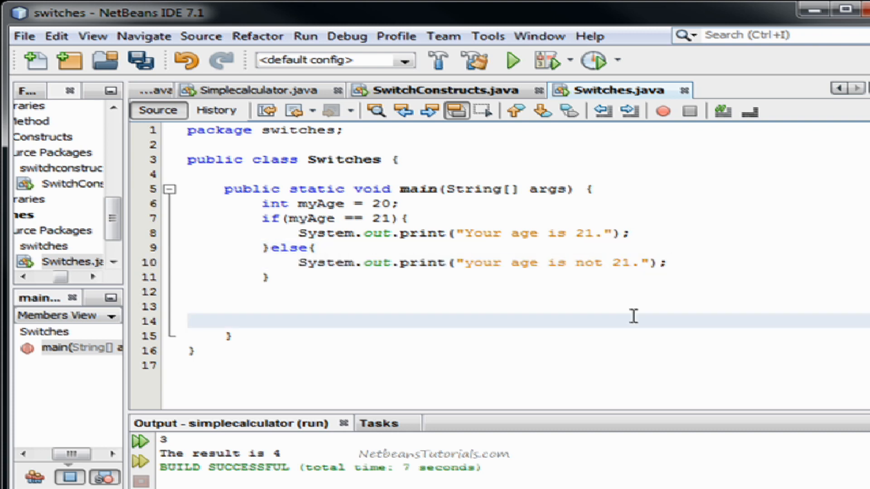
{"action": "left_click", "coordinate": [188, 321]}
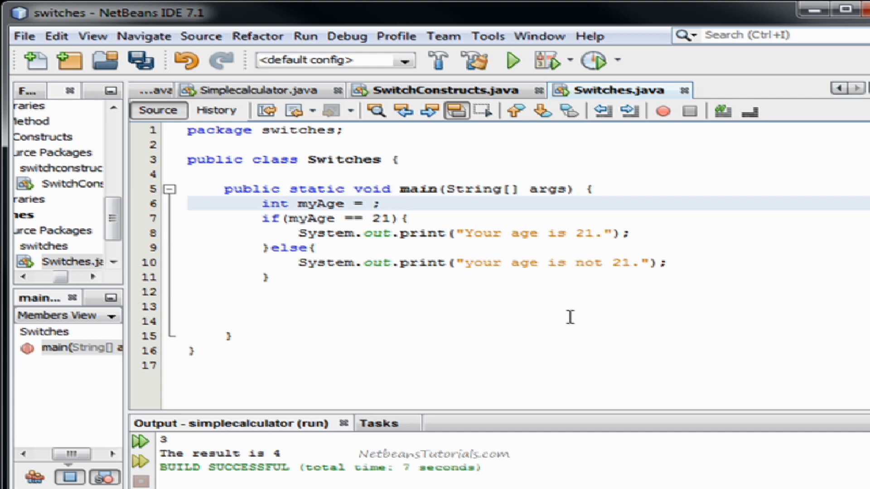
{"action": "type", "text": "20"}
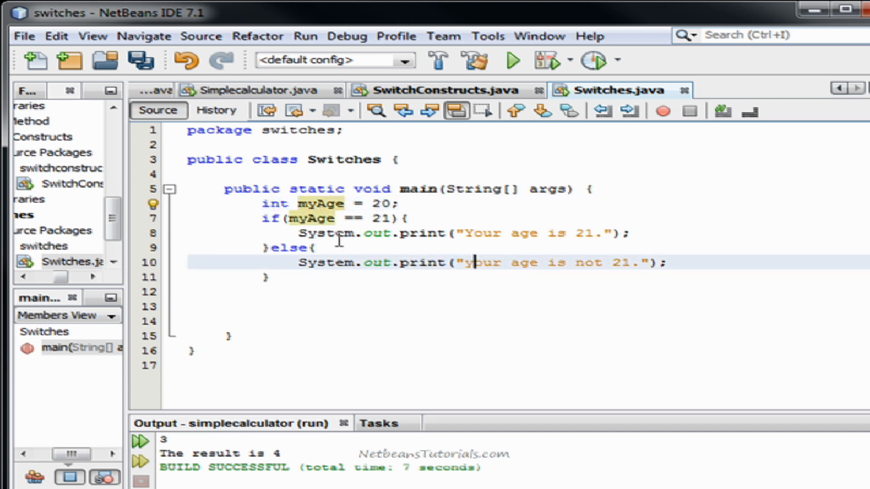
{"action": "type", "text": "if("}
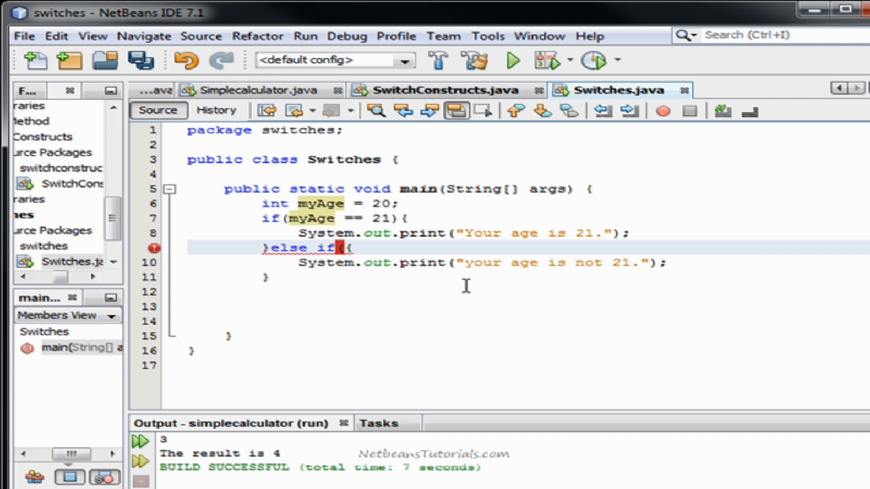
- Complete the else if condition as myAge == 19 and open a branch for 18
{"action": "type", "text": "myAge ==19)"}
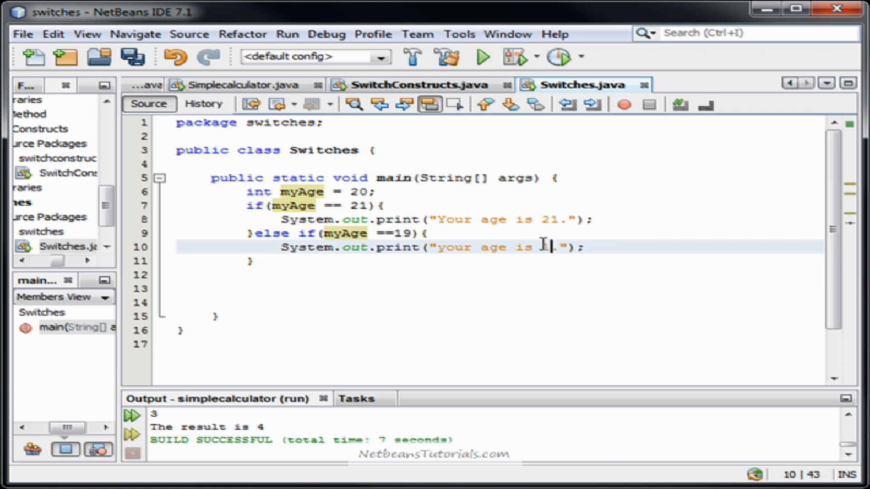
{"action": "type", "text": "9"}
{"action": "left_click", "coordinate": [499, 261]}
{"action": "type", "text": "else if"}
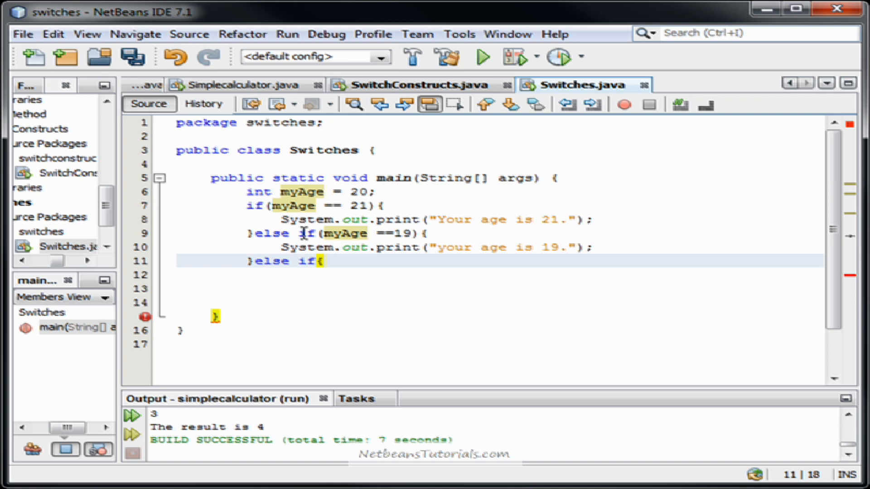
{"action": "type", "text": "(myAge ==18"}
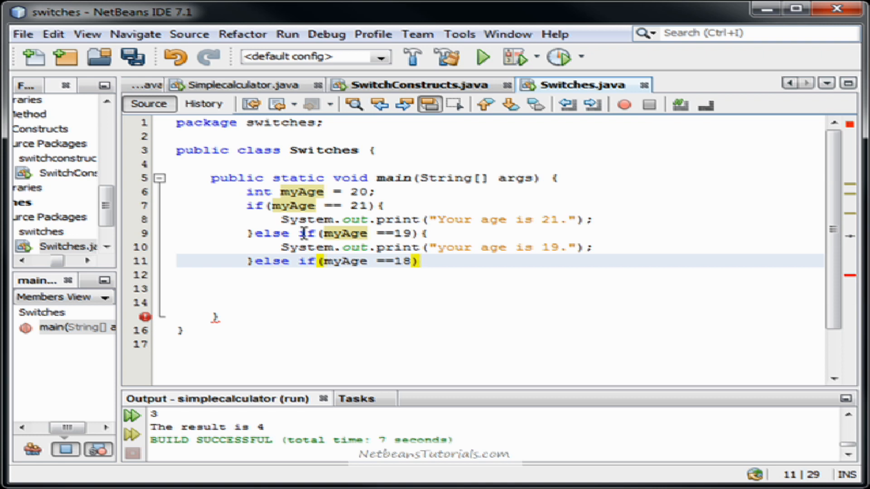
{"action": "type", "text": "{"}
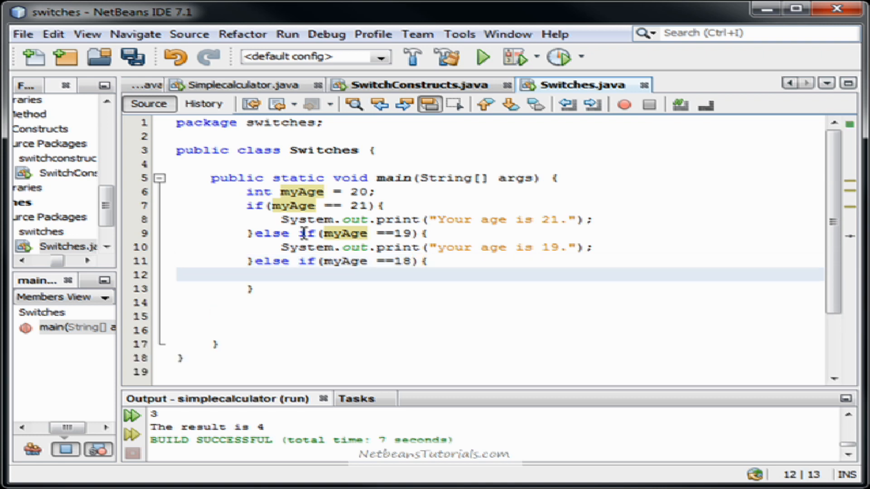
- Print "Your age is 18." in the 18 branch, reformat the code, and start another else if
{"action": "type", "text": "System.out."}
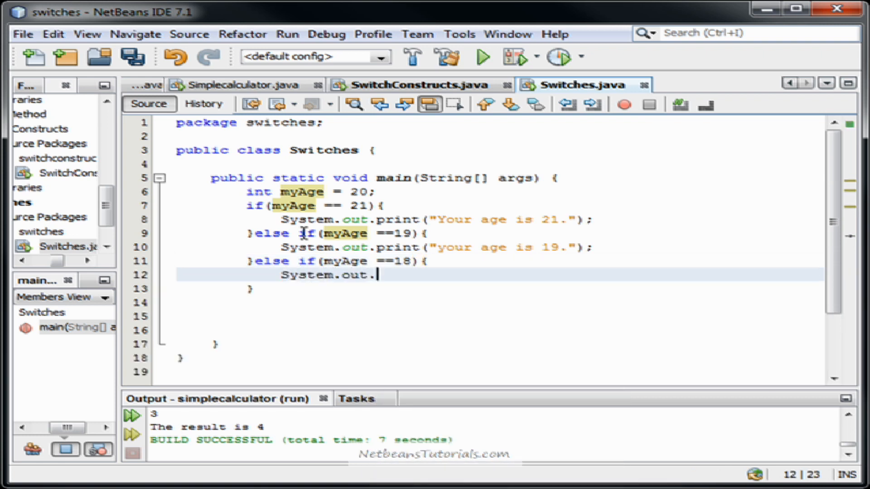
{"action": "type", "text": "print(\"Your \""}
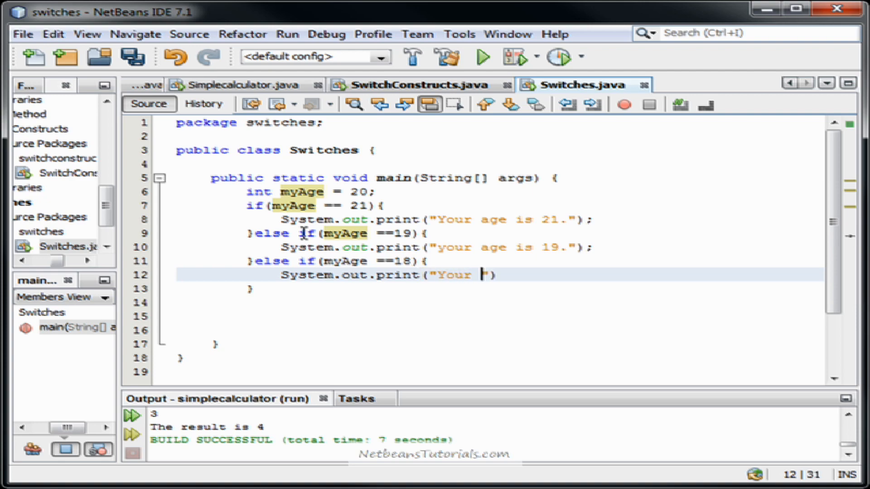
{"action": "type", "text": "age is 18.:\""}
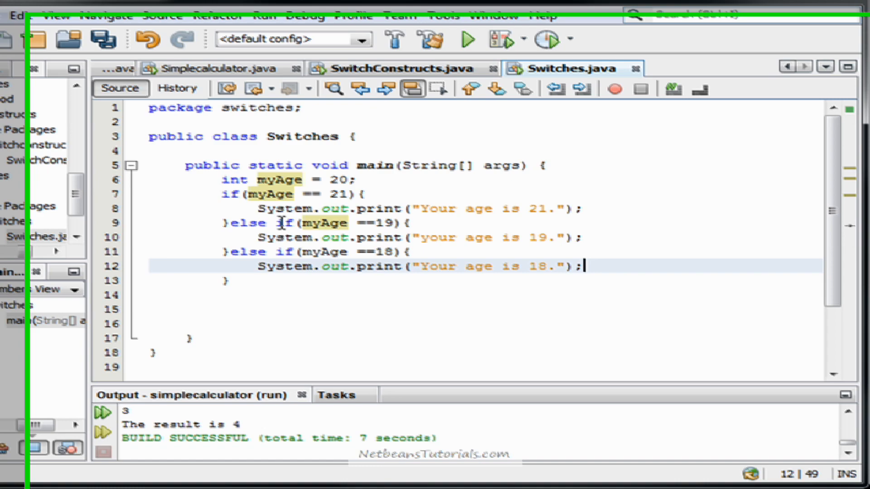
{"action": "type", "text": "else"}
{"action": "key", "text": "enter"}
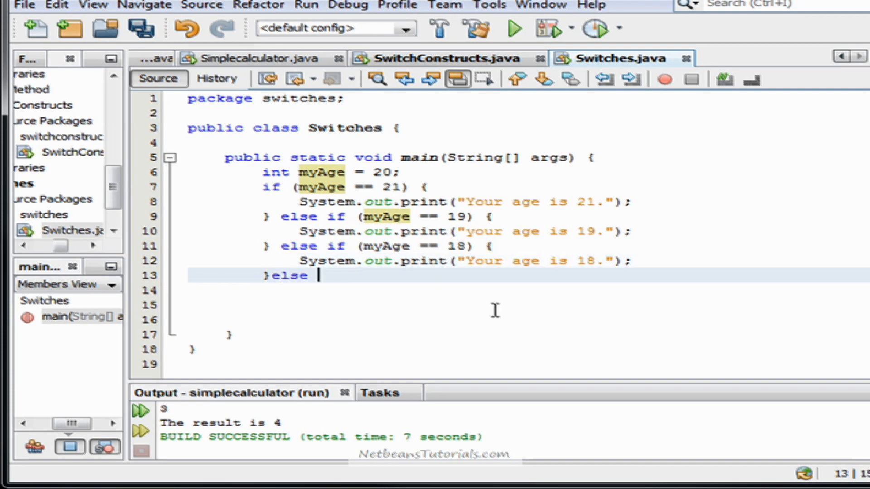
{"action": "type", "text": "if (my"}
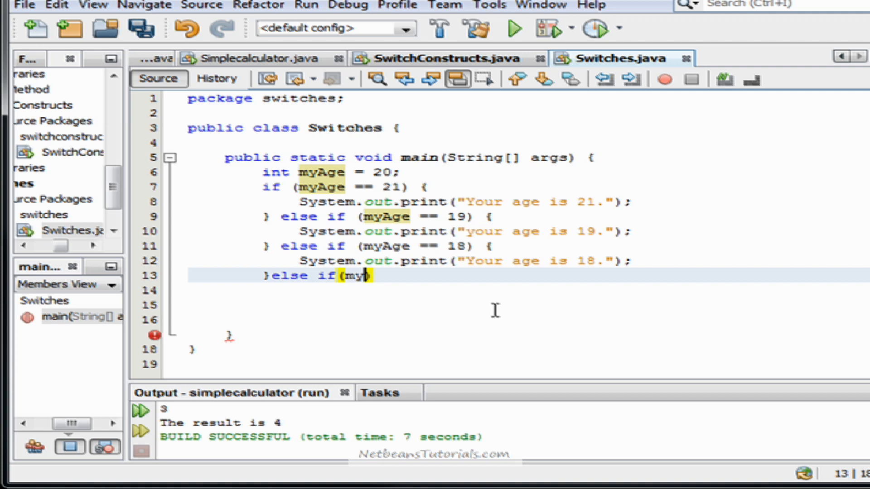
- Finish the else if (myAge == 20) branch printing "Your age is 20."
{"action": "type", "text": "Age --)"}
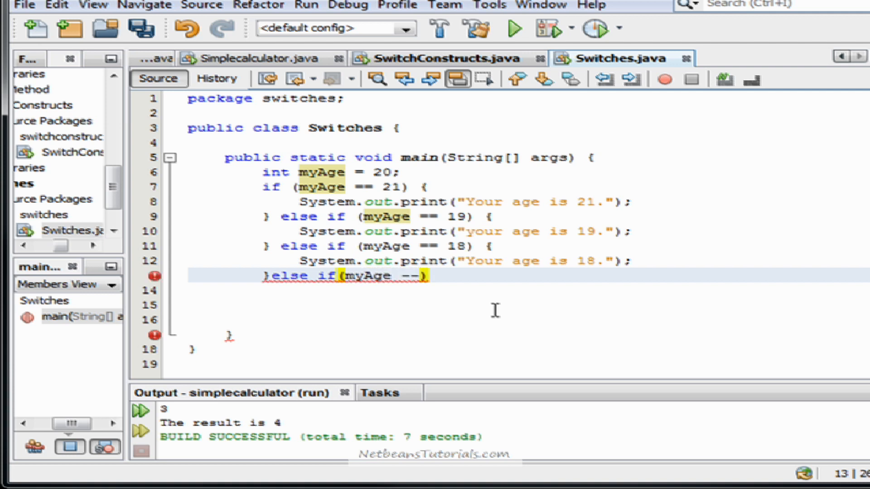
{"action": "type", "text": "==20);"}
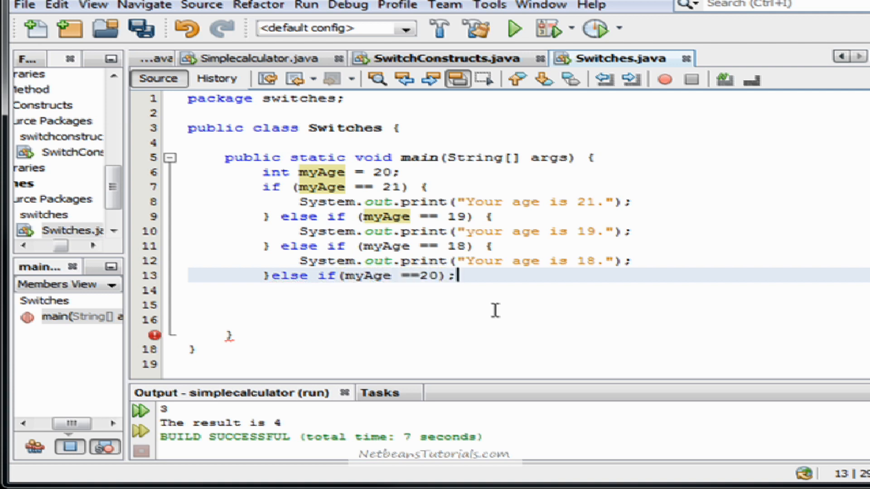
{"action": "type", "text": "{"}
{"action": "left_click", "coordinate": [528, 291]}
{"action": "type", "text": "System.out.print(\""}
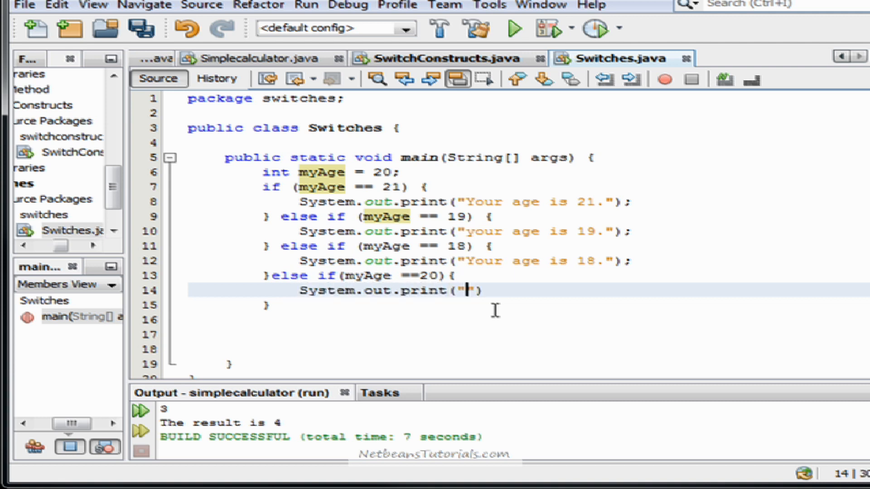
{"action": "type", "text": "Your age is 20."}
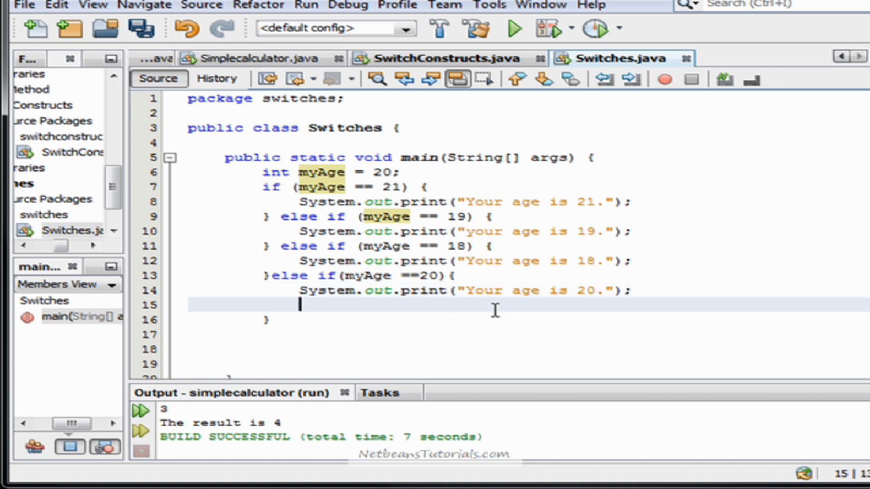
- Add a final else printing "I give up. You don't have an age."
{"action": "type", "text": "}else"}
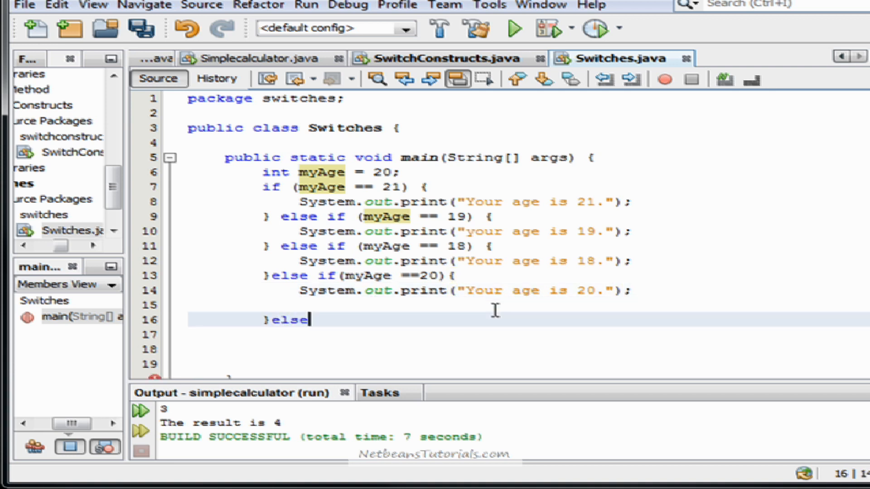
{"action": "type", "text": "{"}
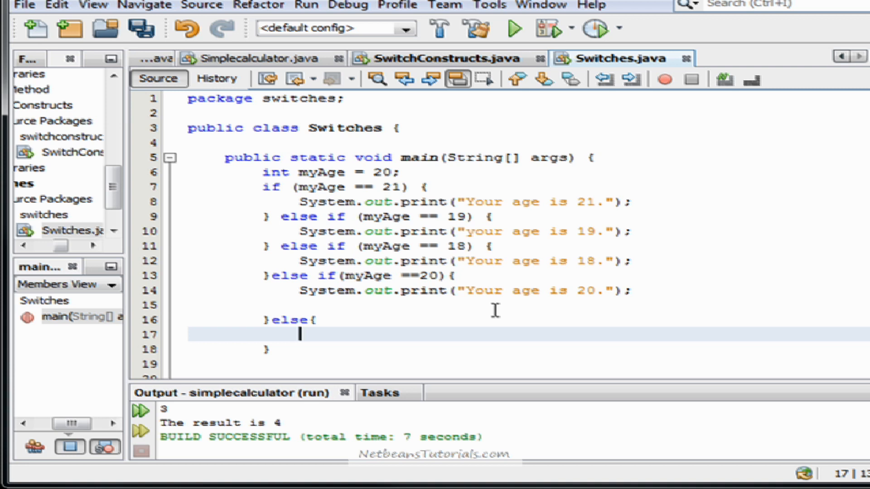
{"action": "type", "text": "System.c"}
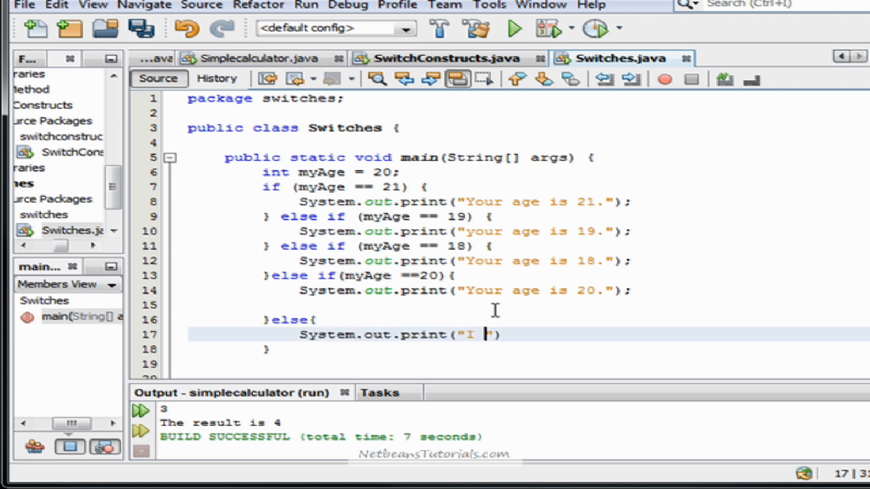
{"action": "type", "text": "give up. You do"}
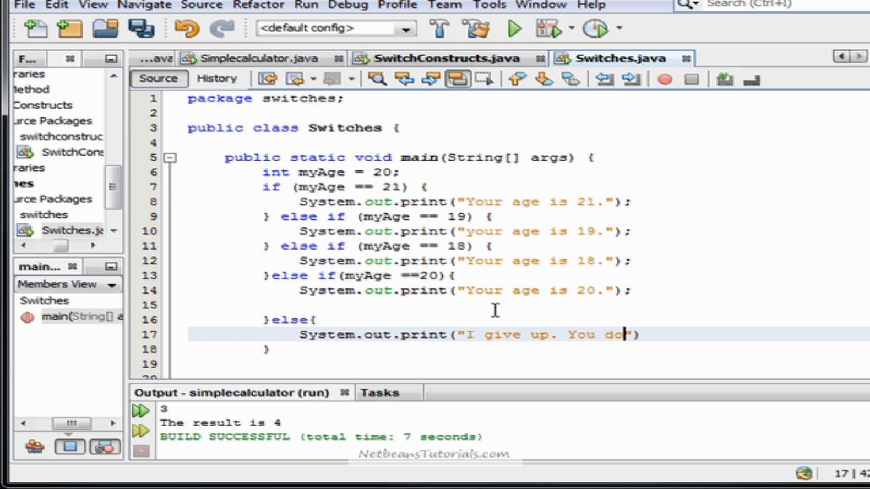
{"action": "type", "text": "n't have an age.\");"}
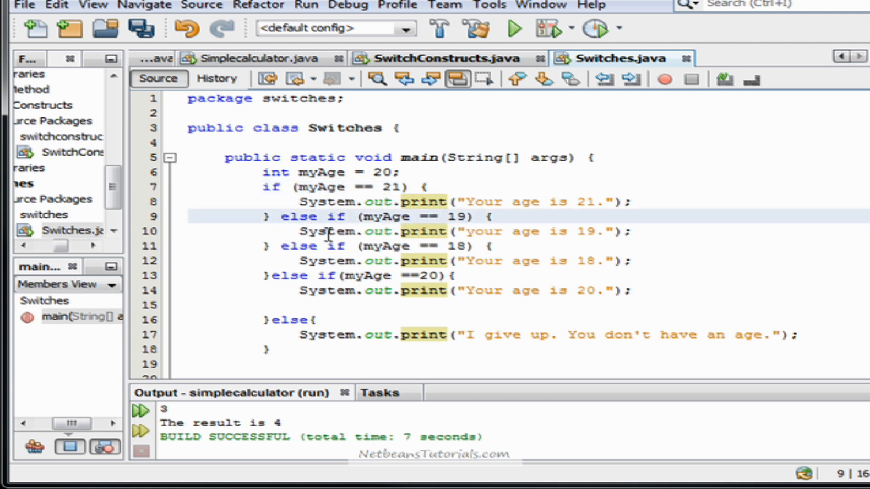
- Open blank lines below the else block's closing brace and scroll the editor down
{"action": "left_click", "coordinate": [591, 232]}
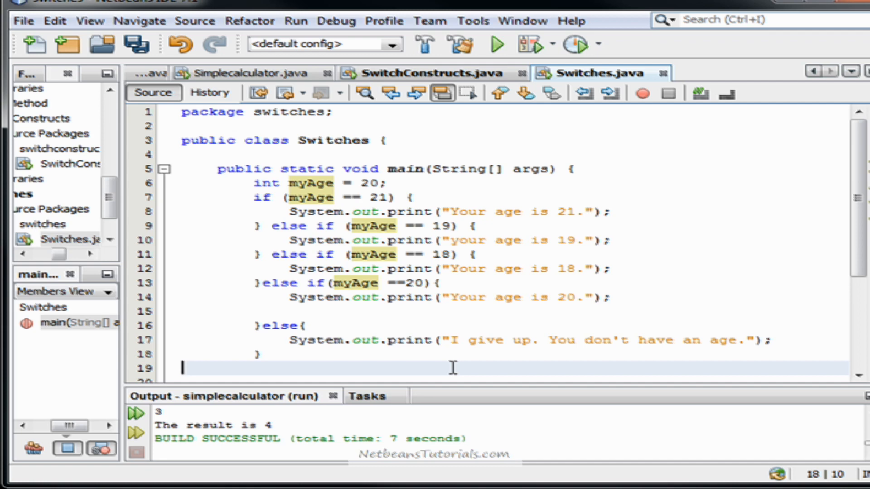
{"action": "left_click_drag", "start_coordinate": [265, 211], "coordinate": [265, 368]}
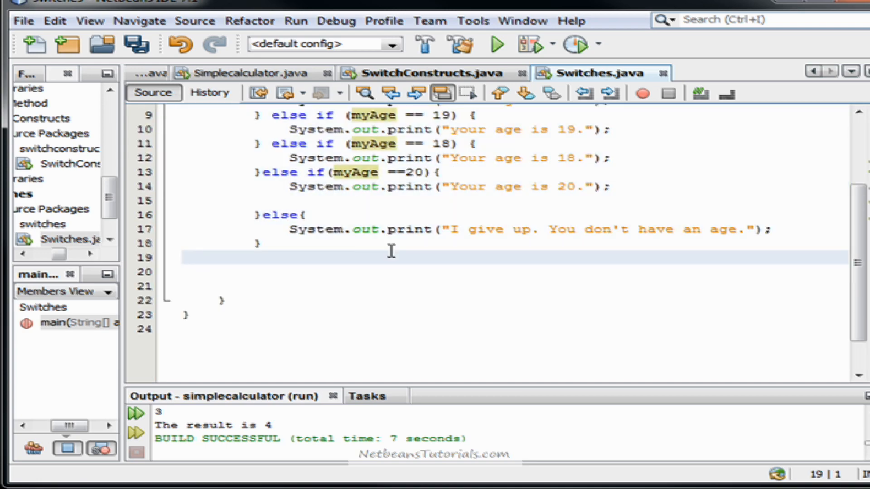
- Type switch(myAge) below the if/else-if chain to start the switch
{"action": "type", "text": "switch"}
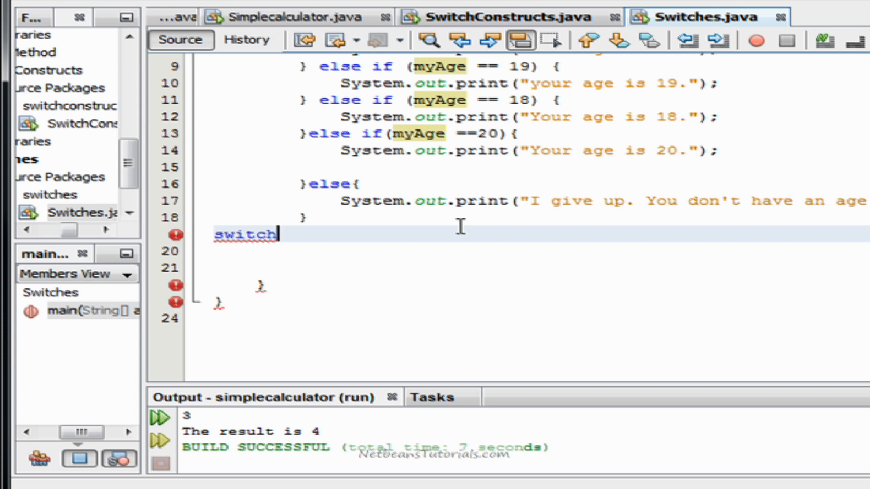
{"action": "type", "text": ")"}
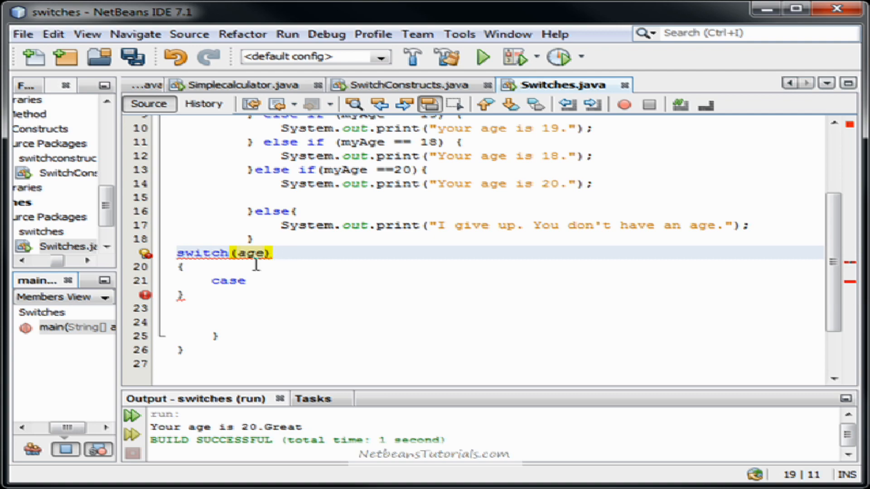
{"action": "type", "text": "my"}
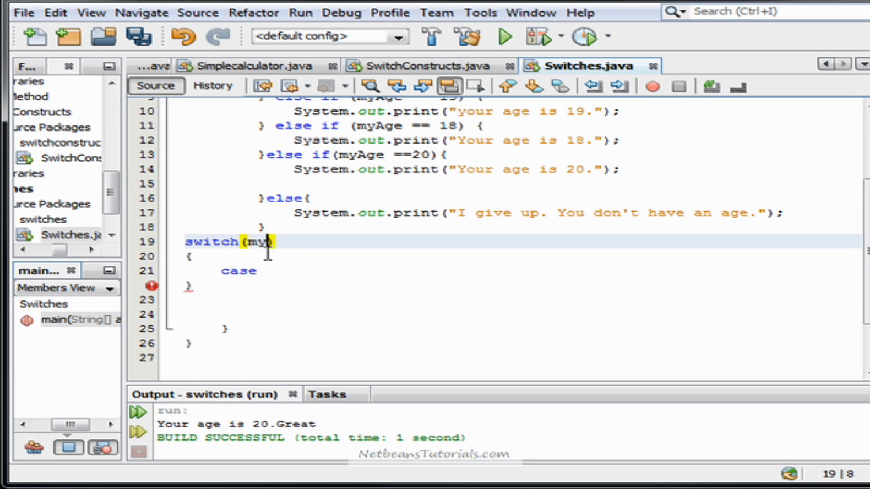
{"action": "type", "text": "Age)"}
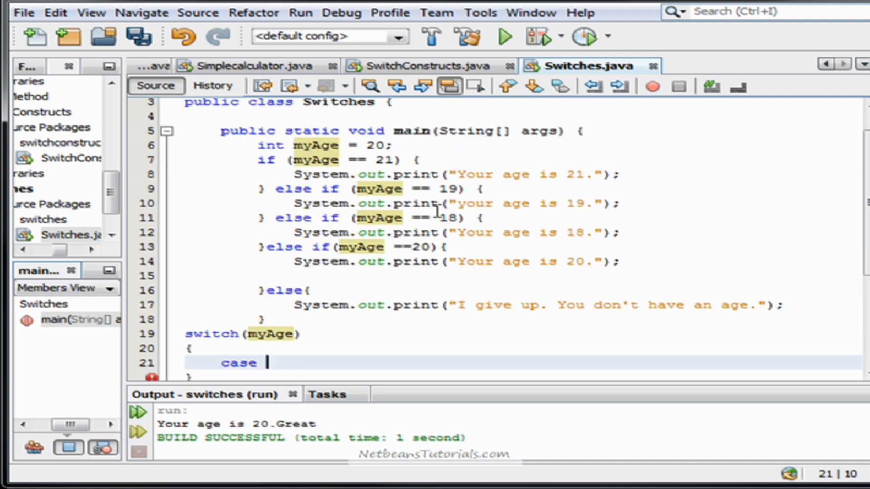
{"action": "scroll", "scroll_direction": "down", "scroll_amount": 3}
{"action": "type", "text": " 19:"}
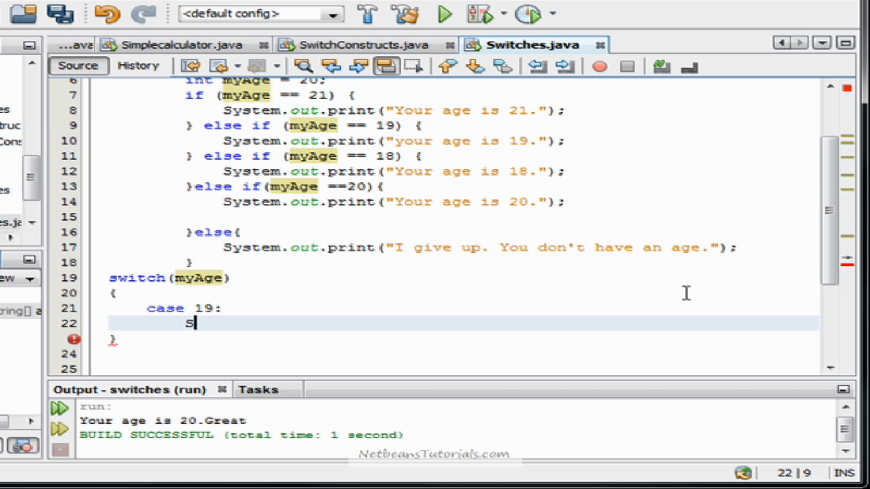
- Under case 19, print "Your age is 19."
{"action": "type", "text": "ystem.out.print"}
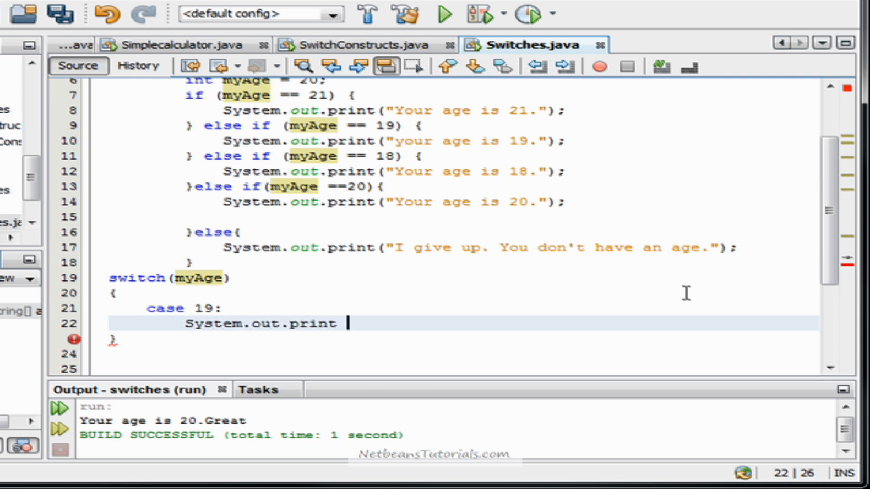
{"action": "type", "text": "\"Your age is 1"}
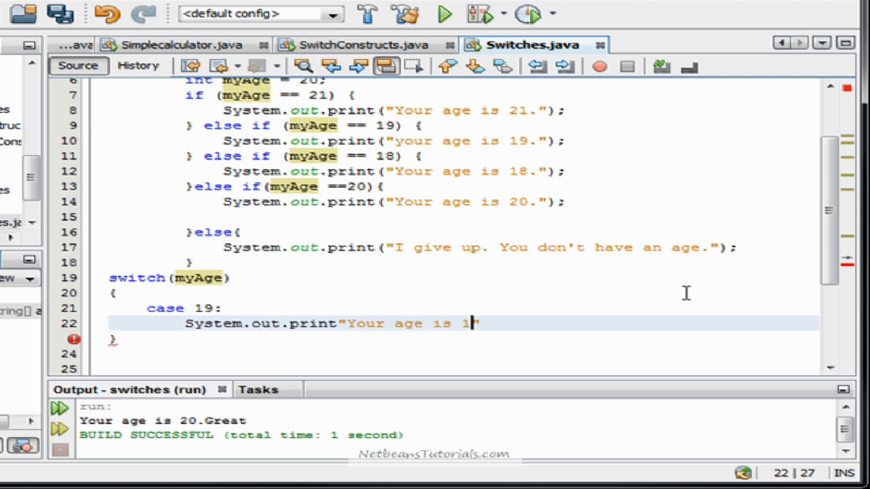
{"action": "type", "text": "9.\""}
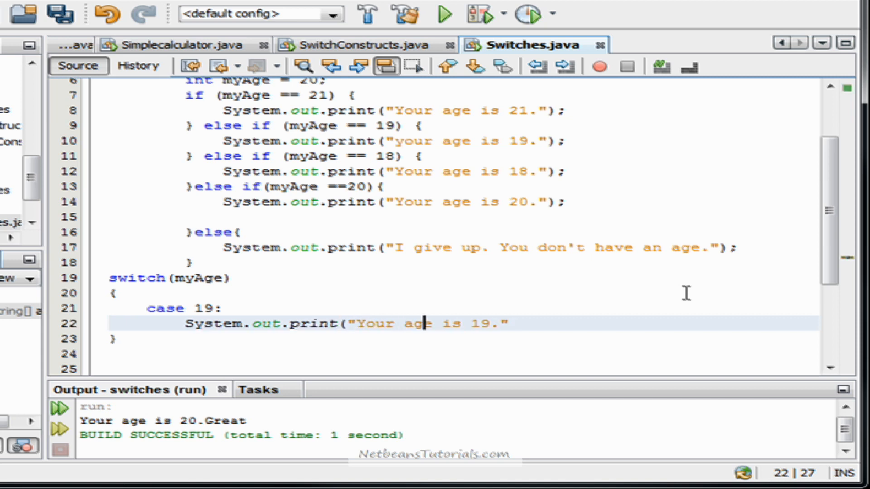
{"action": "type", "text": ")"}
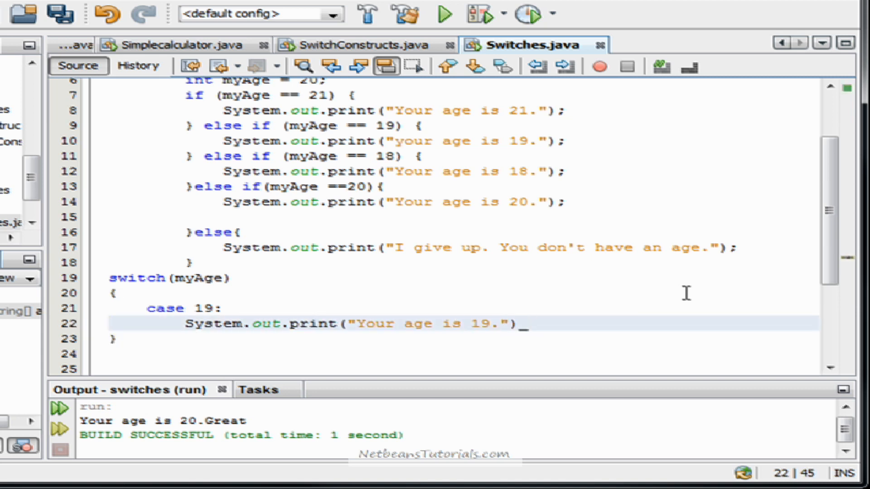
{"action": "type", "text": ";"}
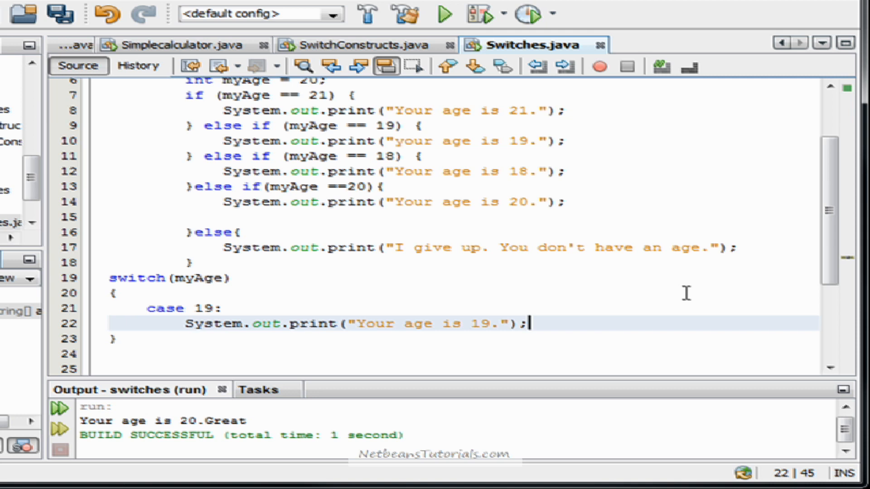
- Add case 20: printing "Your age is 20"
{"action": "type", "text": "case 20:"}
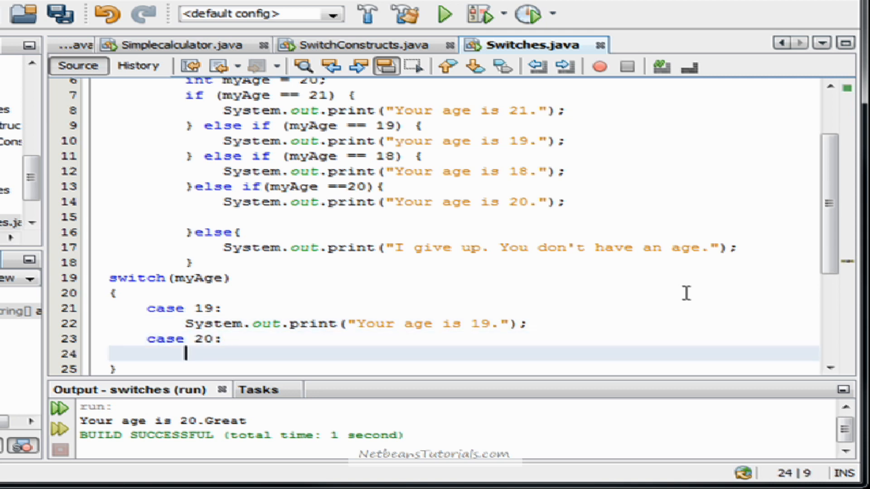
{"action": "type", "text": "System.out.print\""}
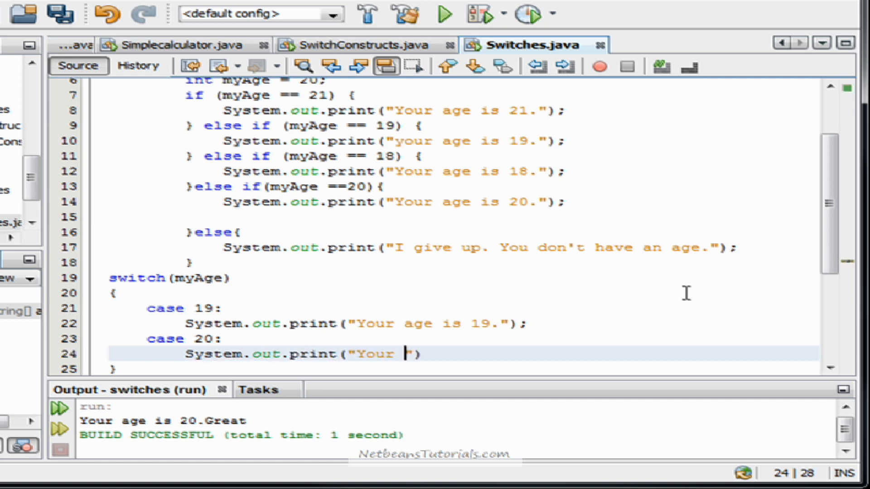
{"action": "type", "text": "age is 20"}
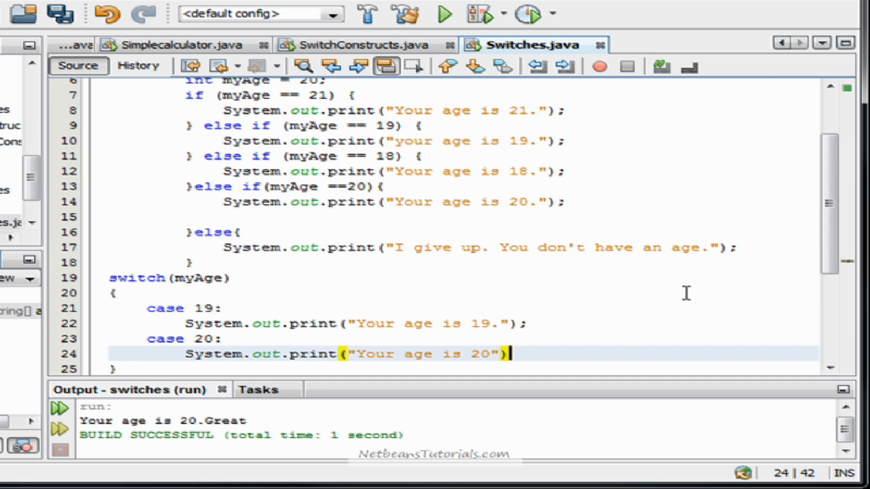
{"action": "type", "text": ";"}
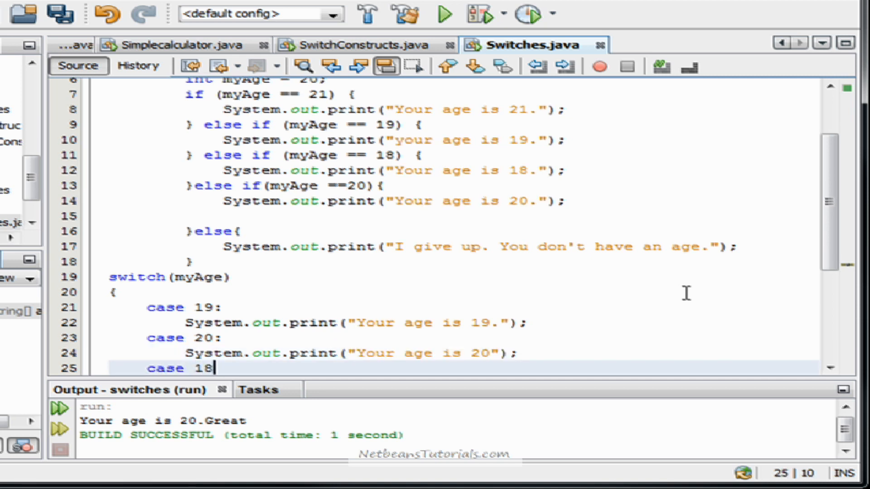
- Begin the case 18 statement printing "Your age is 18."
{"action": "key", "text": "enter"}
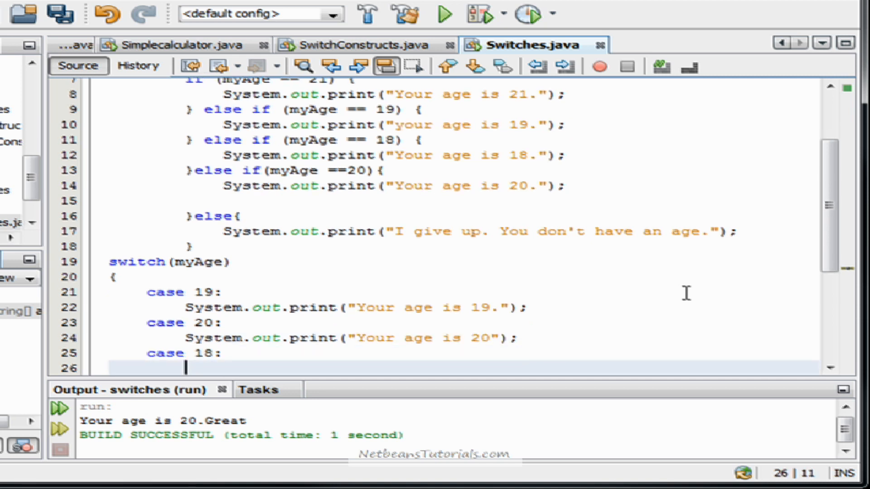
{"action": "type", "text": "System.out.r"}
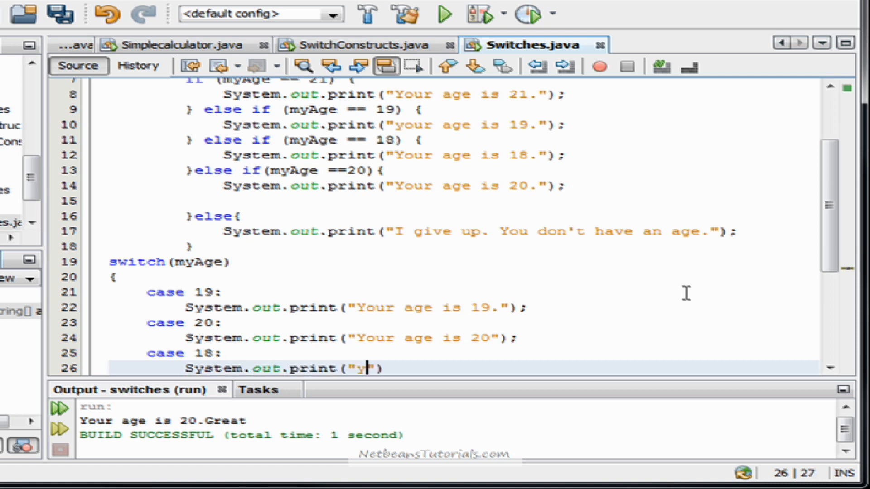
{"action": "type", "text": "our age is"}
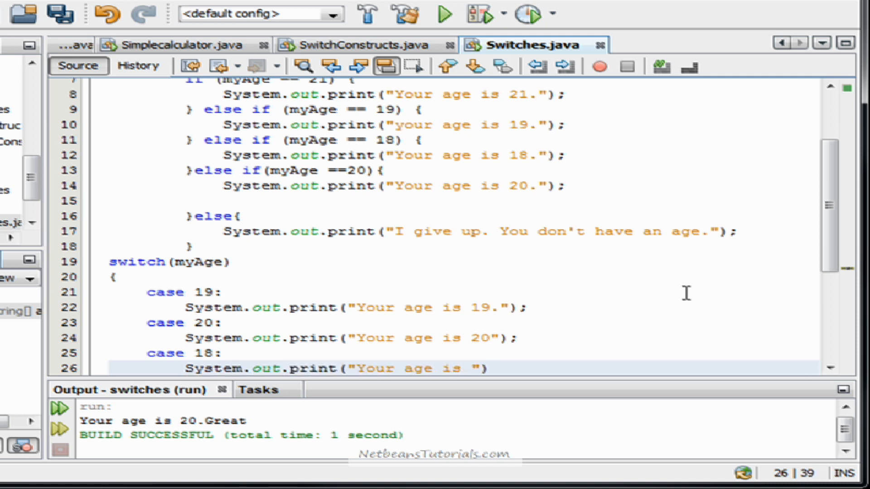
{"action": "type", "text": "18."}
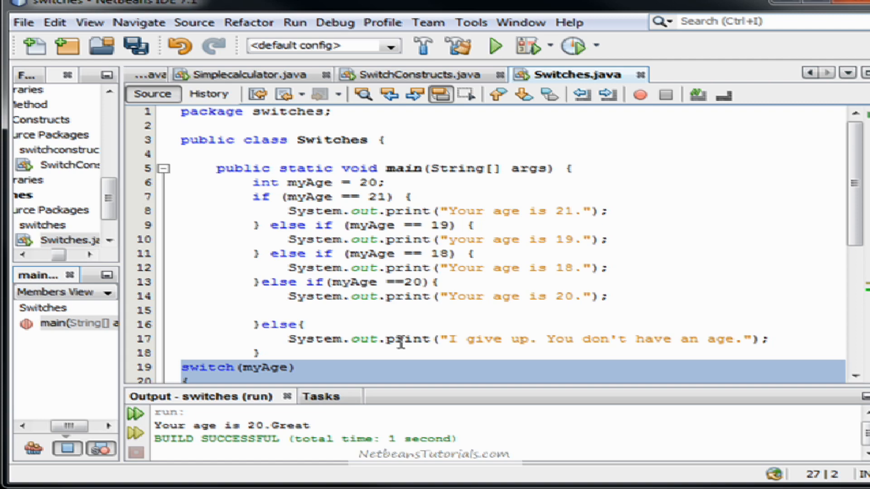
{"action": "mouse_move", "coordinate": [495, 296]}
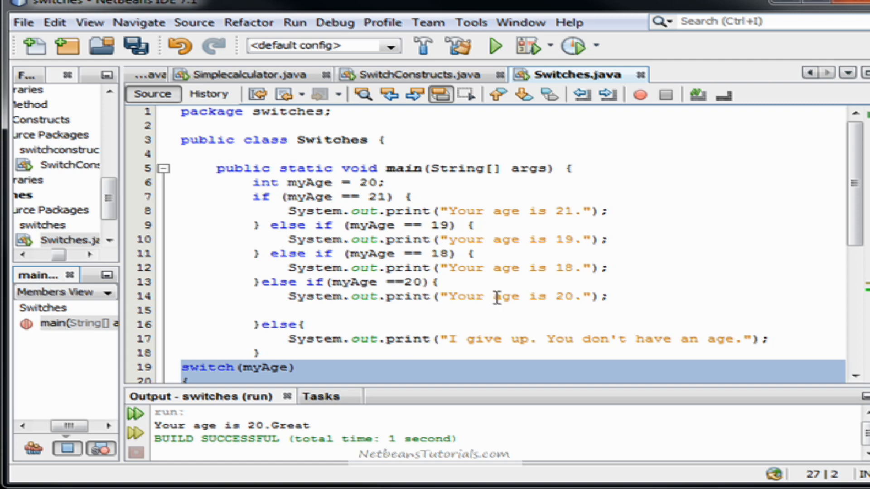
{"action": "left_click", "coordinate": [610, 296]}
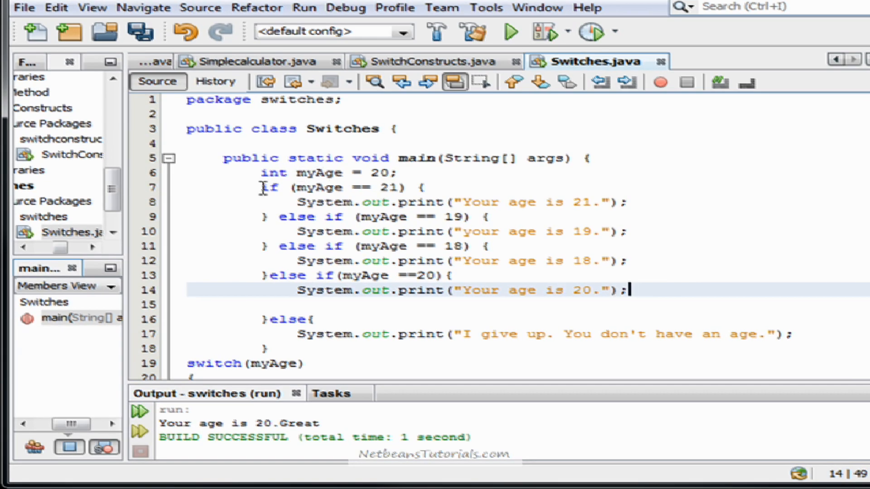
{"action": "left_click_drag", "start_coordinate": [261, 187], "coordinate": [516, 261]}
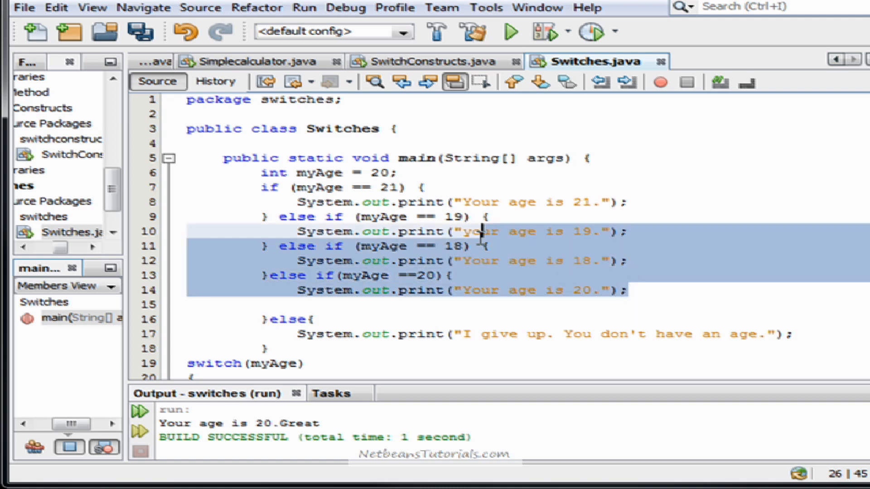
{"action": "scroll", "scroll_direction": "down", "scroll_amount": 3}
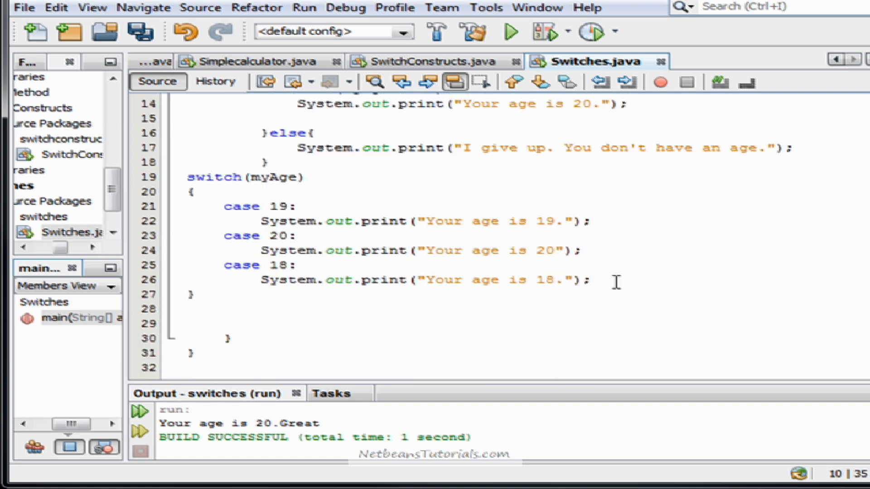
{"action": "left_click_drag", "start_coordinate": [189, 176], "coordinate": [591, 280]}
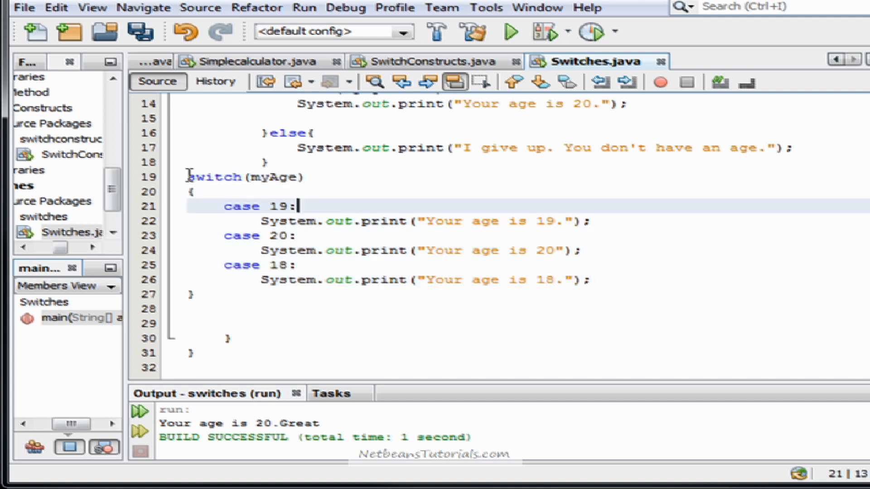
{"action": "left_click", "coordinate": [385, 309]}
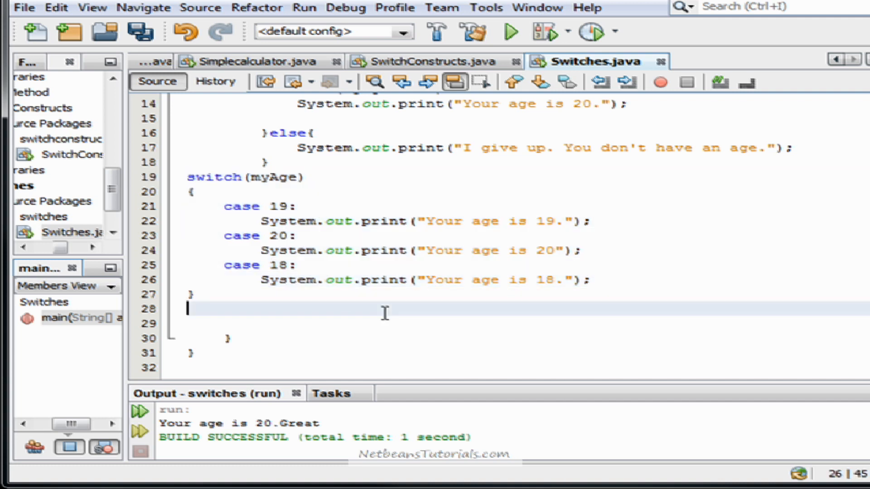